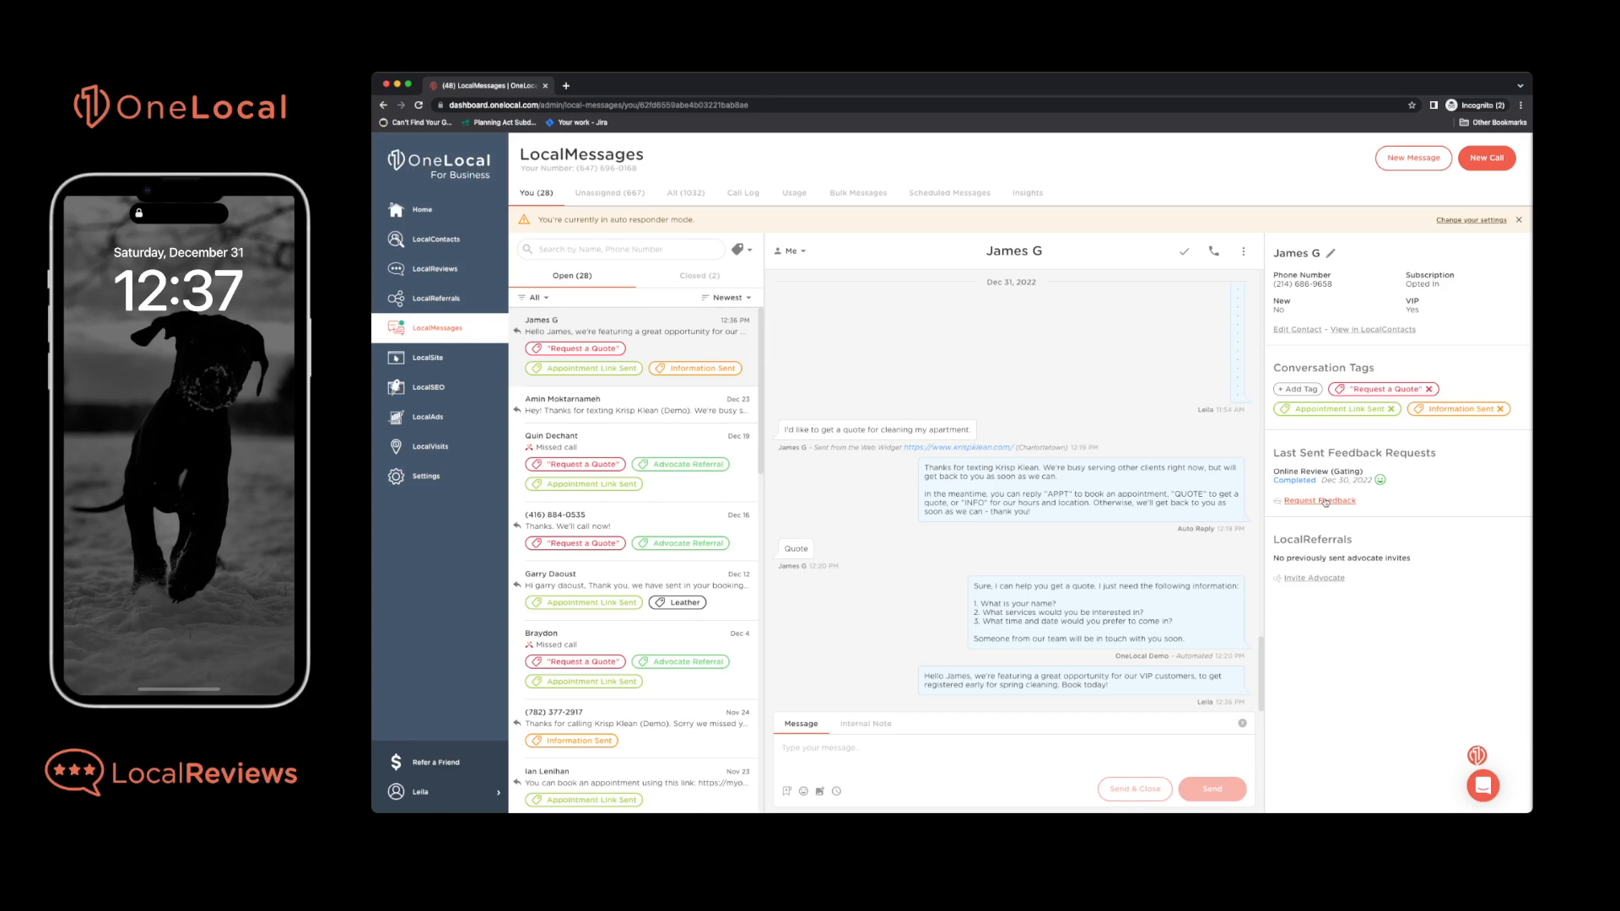
pyautogui.click(1319, 501)
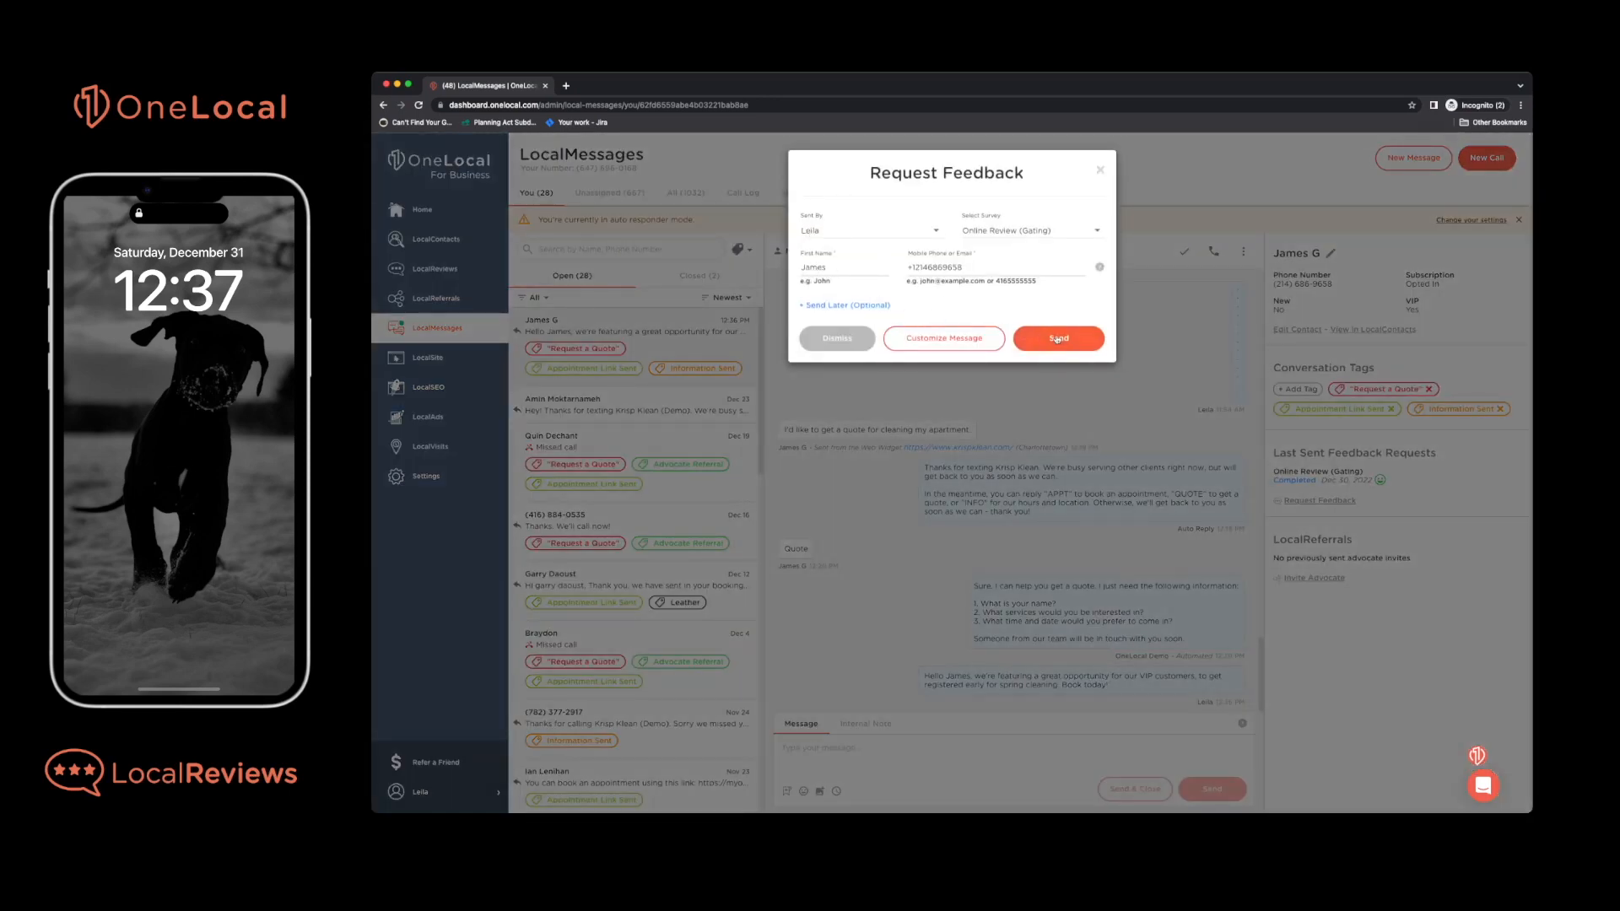
pyautogui.moveTo(942, 341)
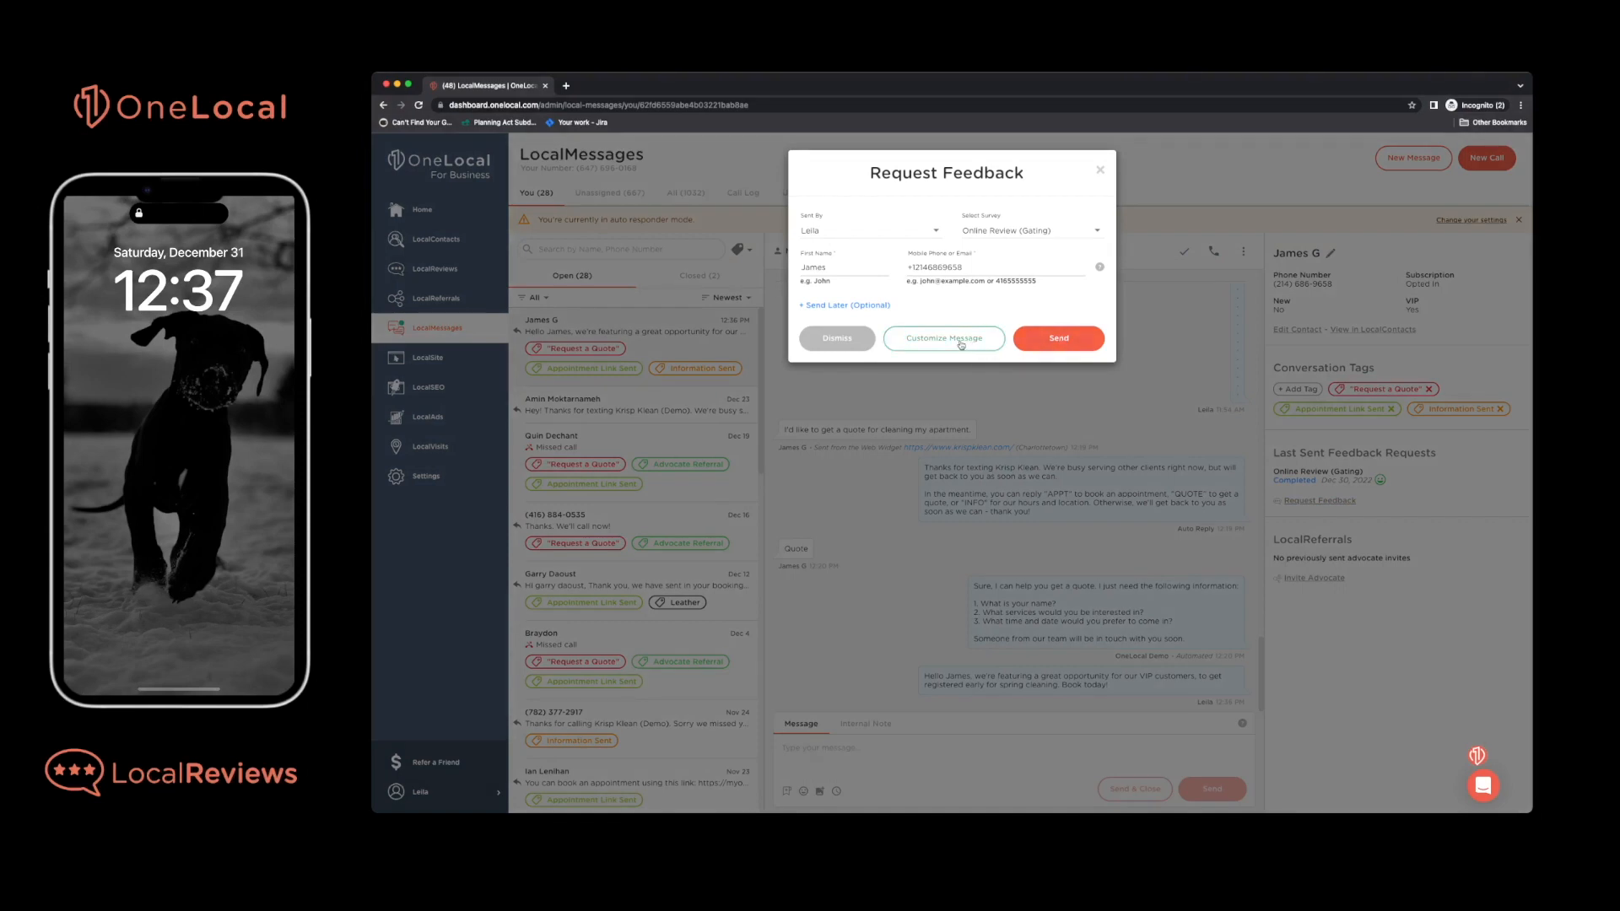
pyautogui.click(1058, 337)
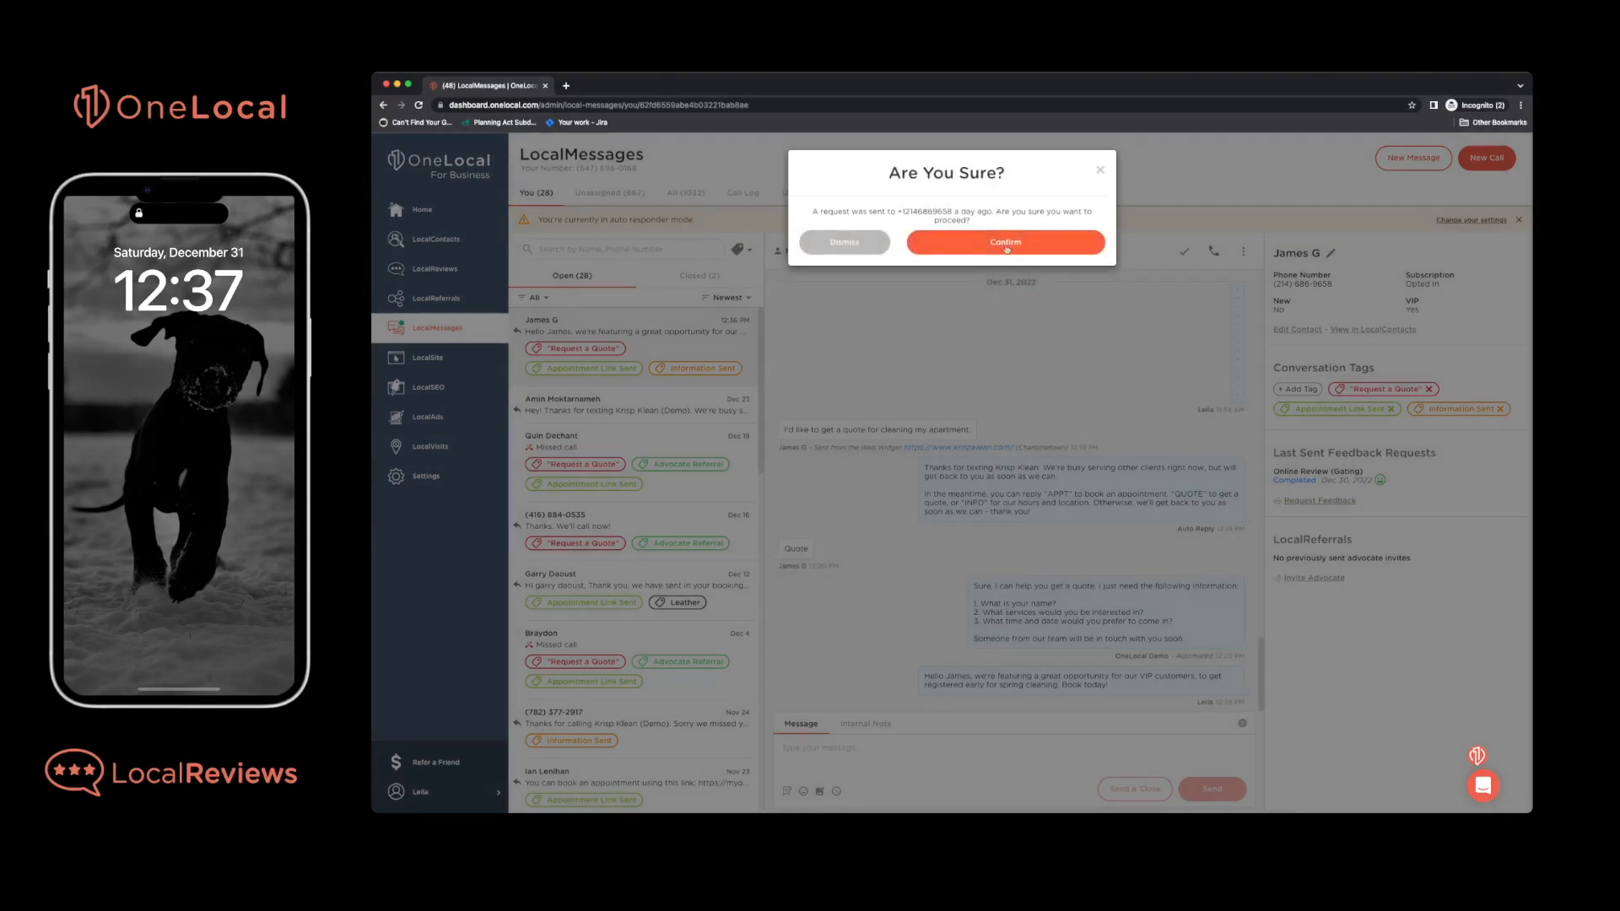
# - Confirm sending despite the request sent a day ago
pyautogui.click(1003, 242)
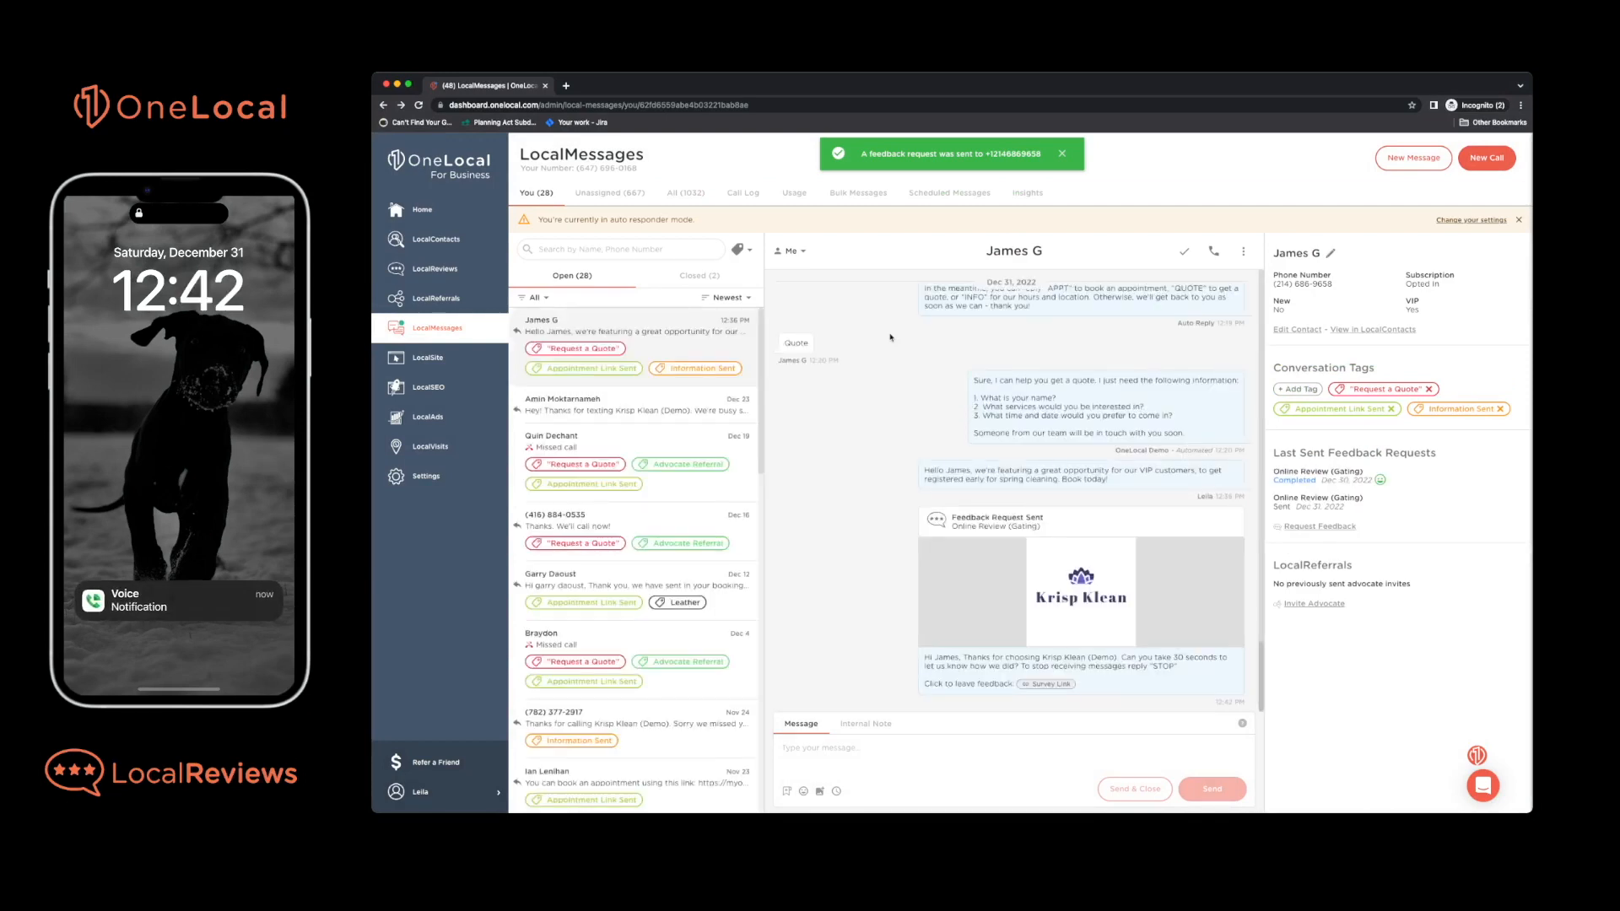
pyautogui.click(1060, 154)
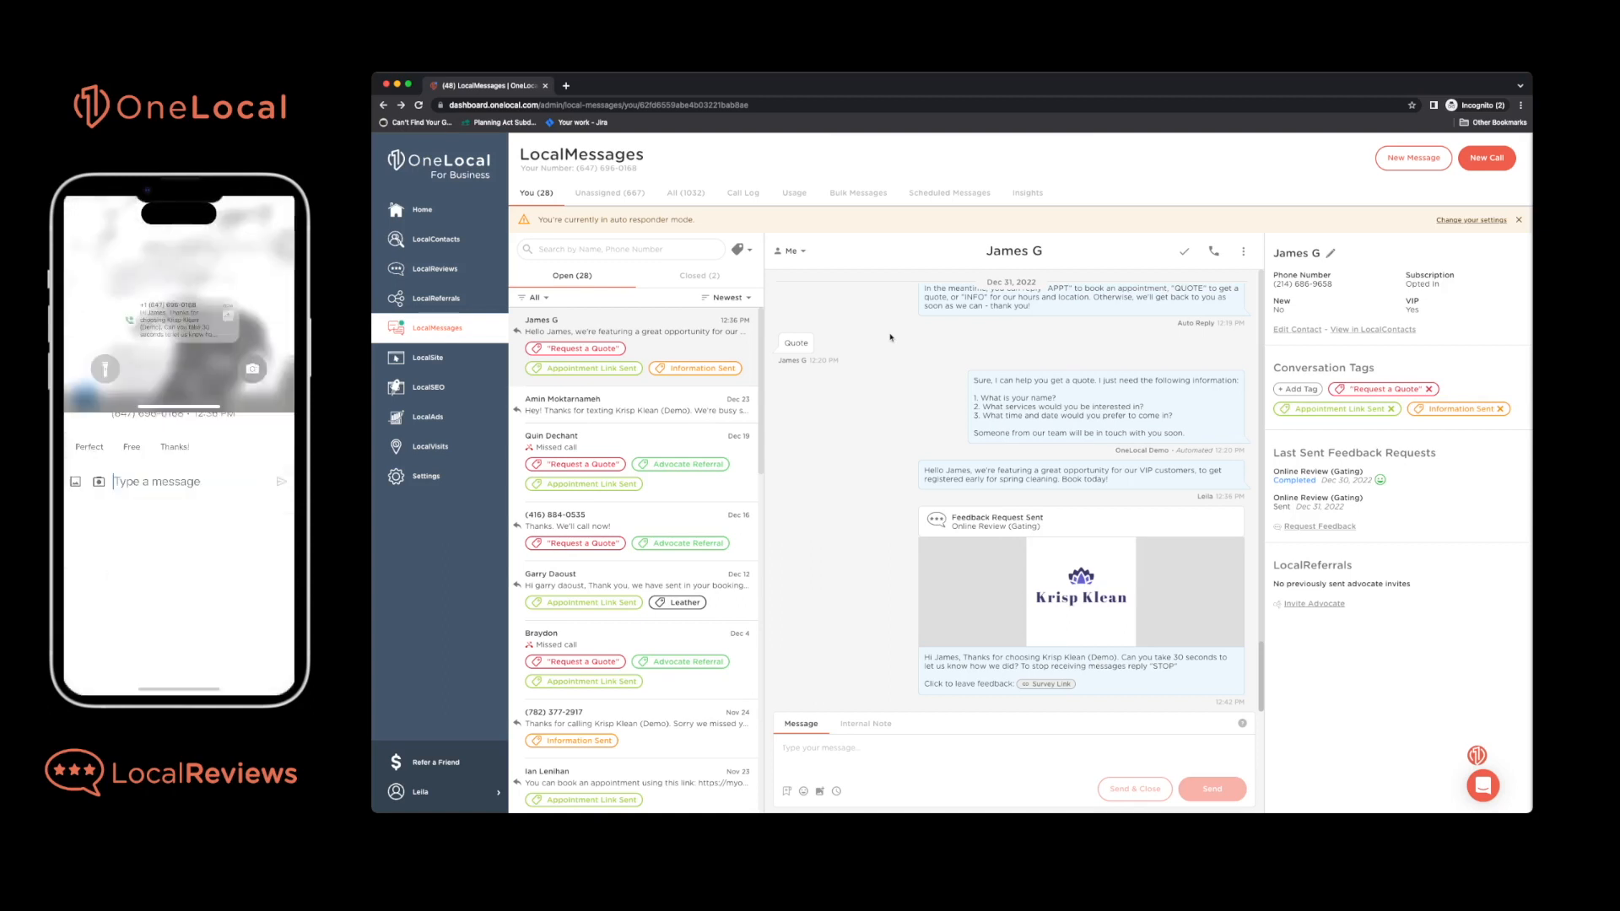
pyautogui.click(155, 482)
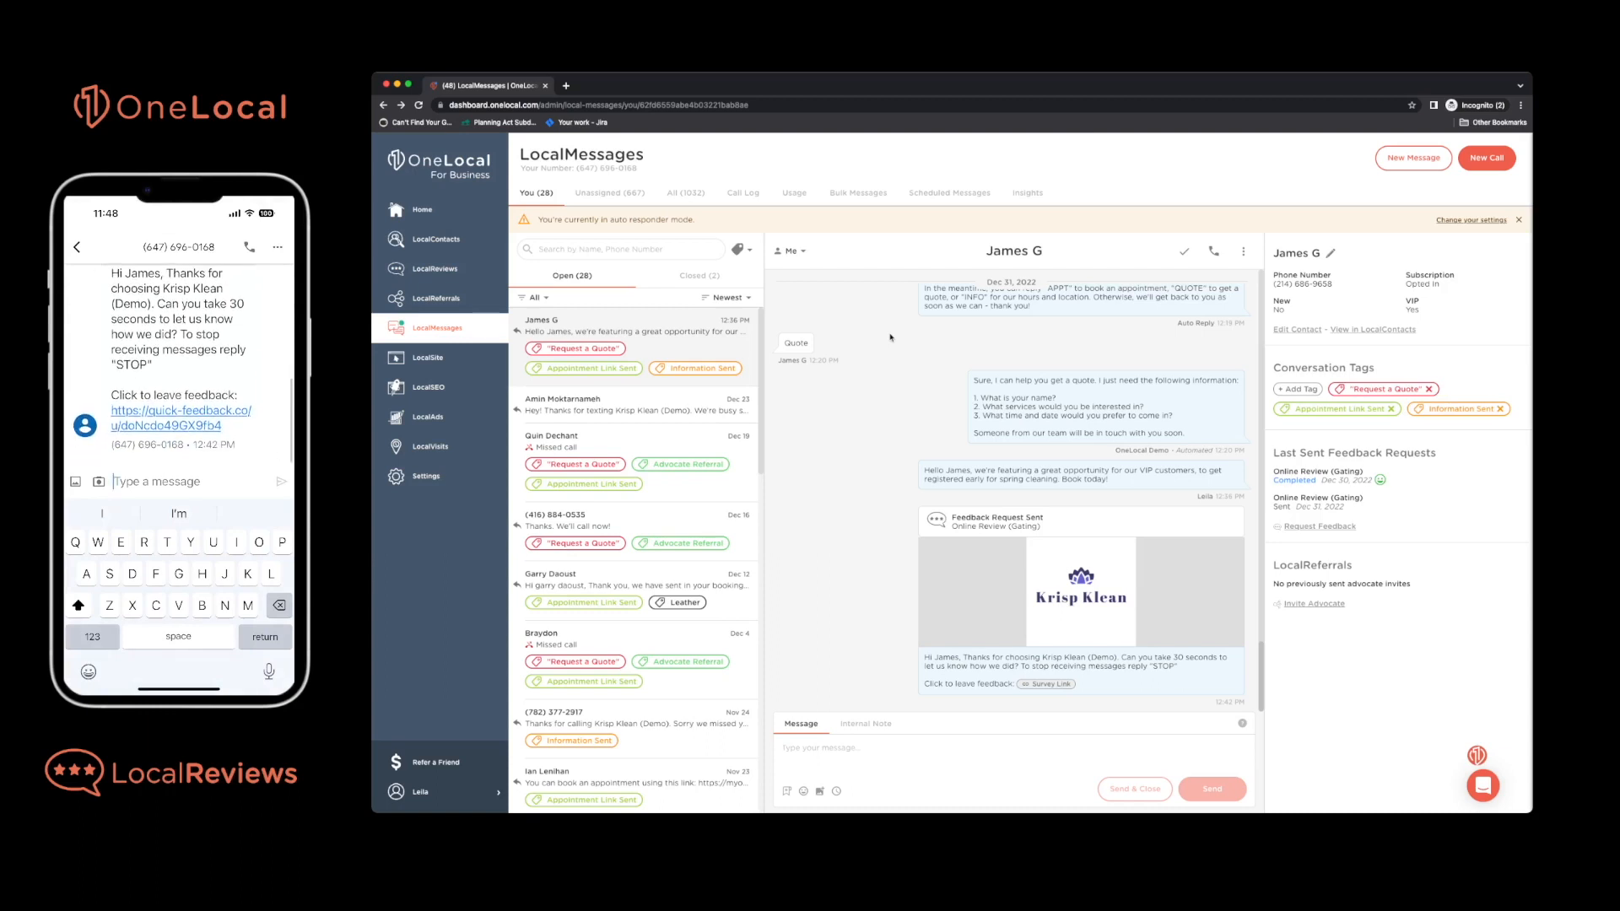
pyautogui.click(180, 418)
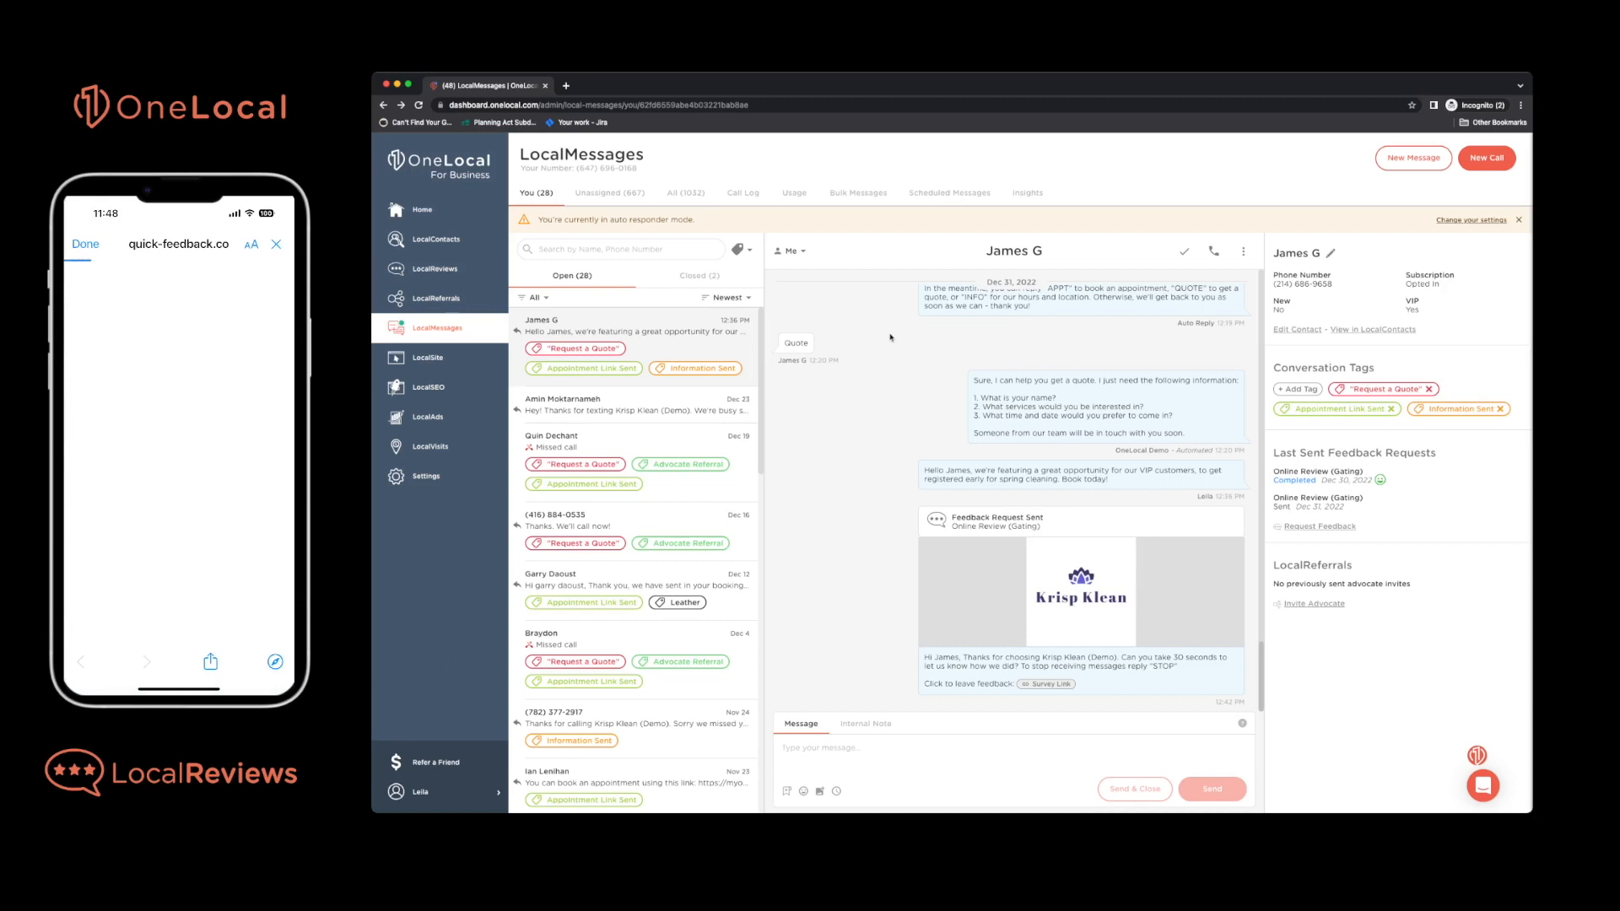